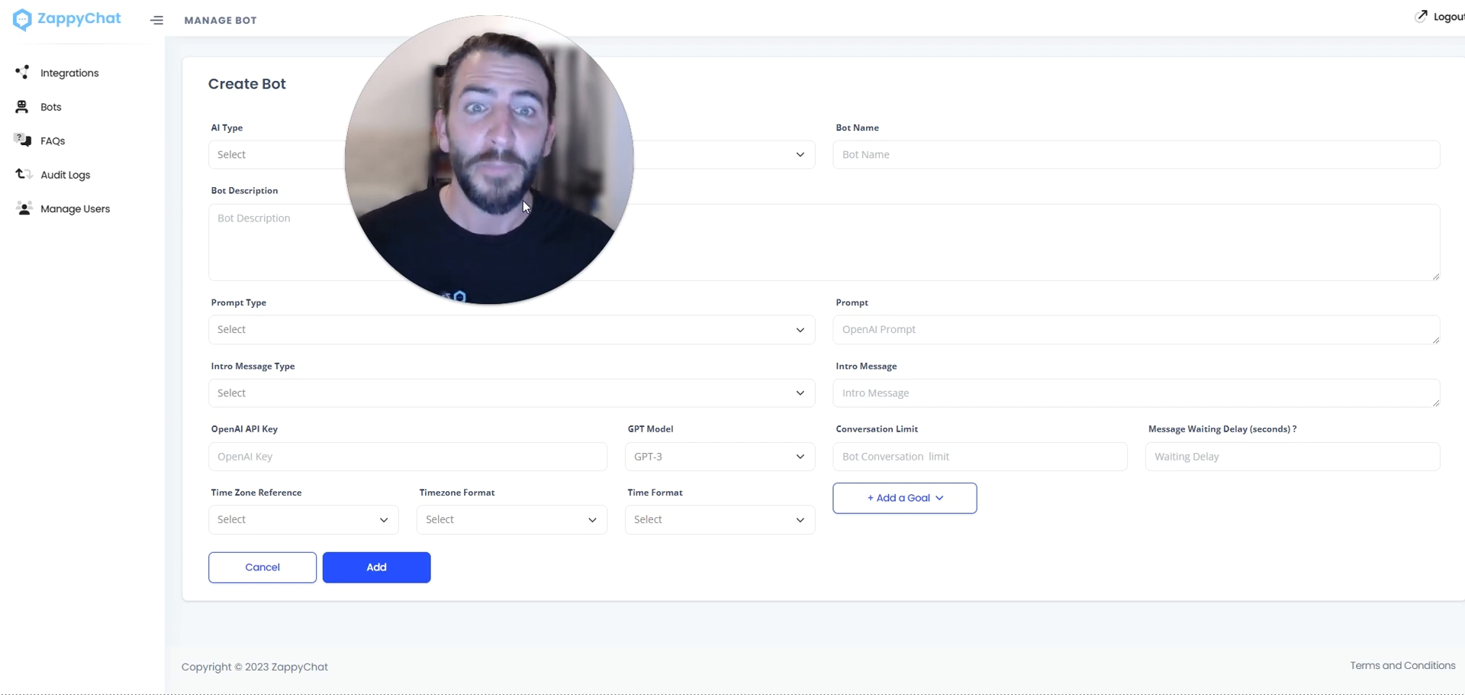
pyautogui.moveTo(709, 500)
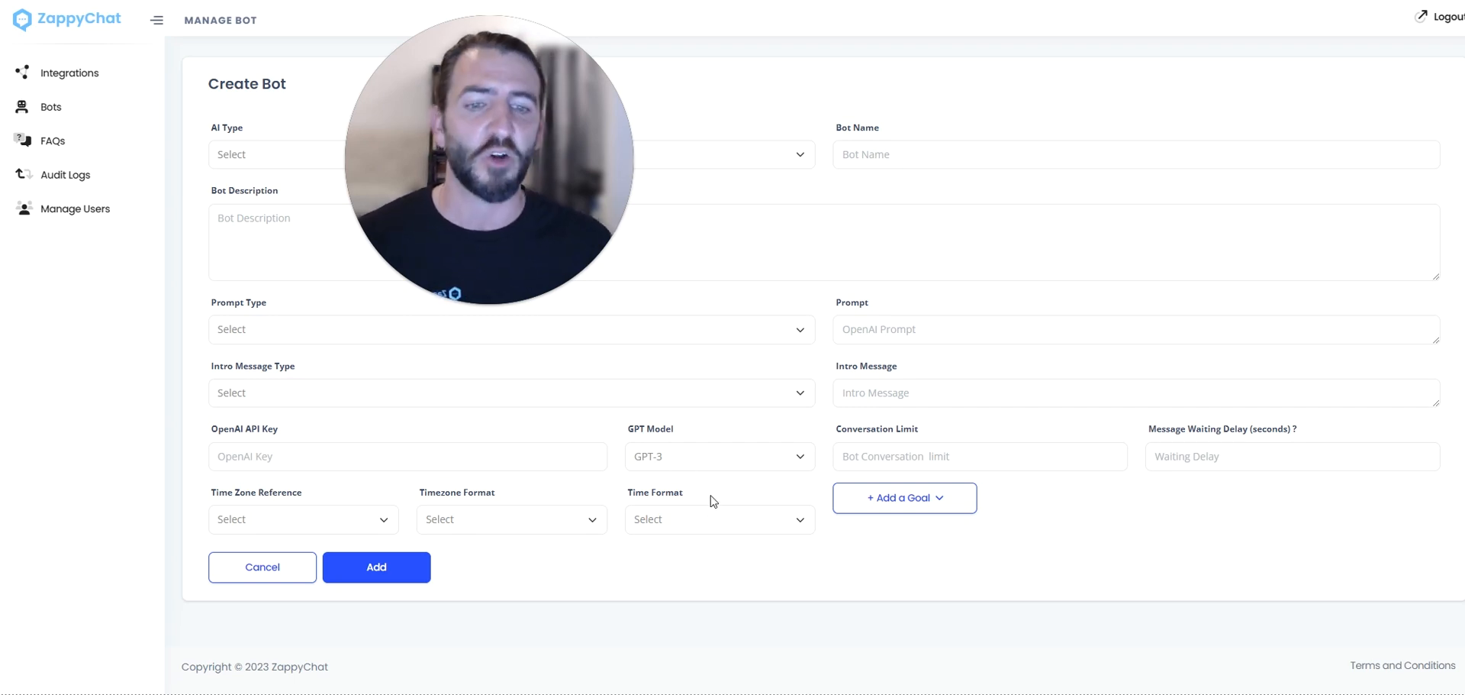
# Choose GPT-4-turbo as the new bot's GPT model in the Create Bot form
pyautogui.click(718, 456)
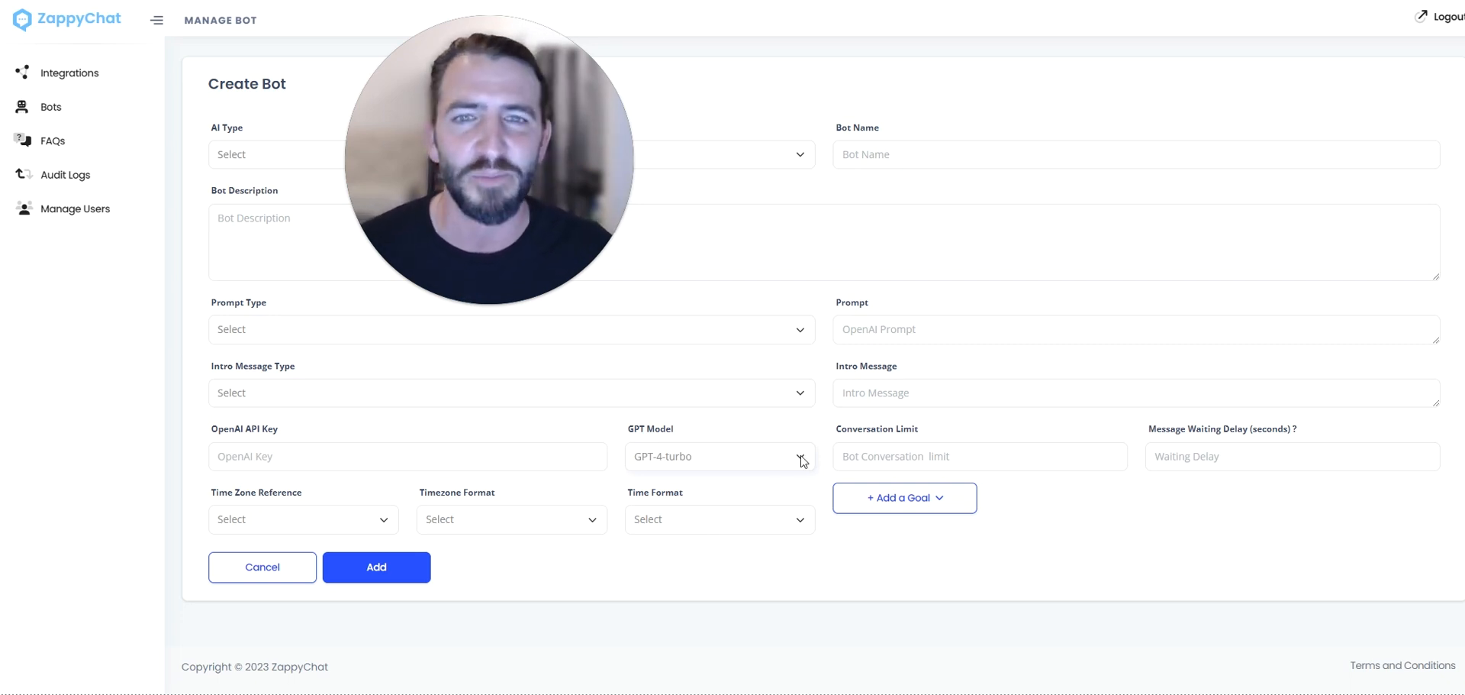
pyautogui.moveTo(826, 445)
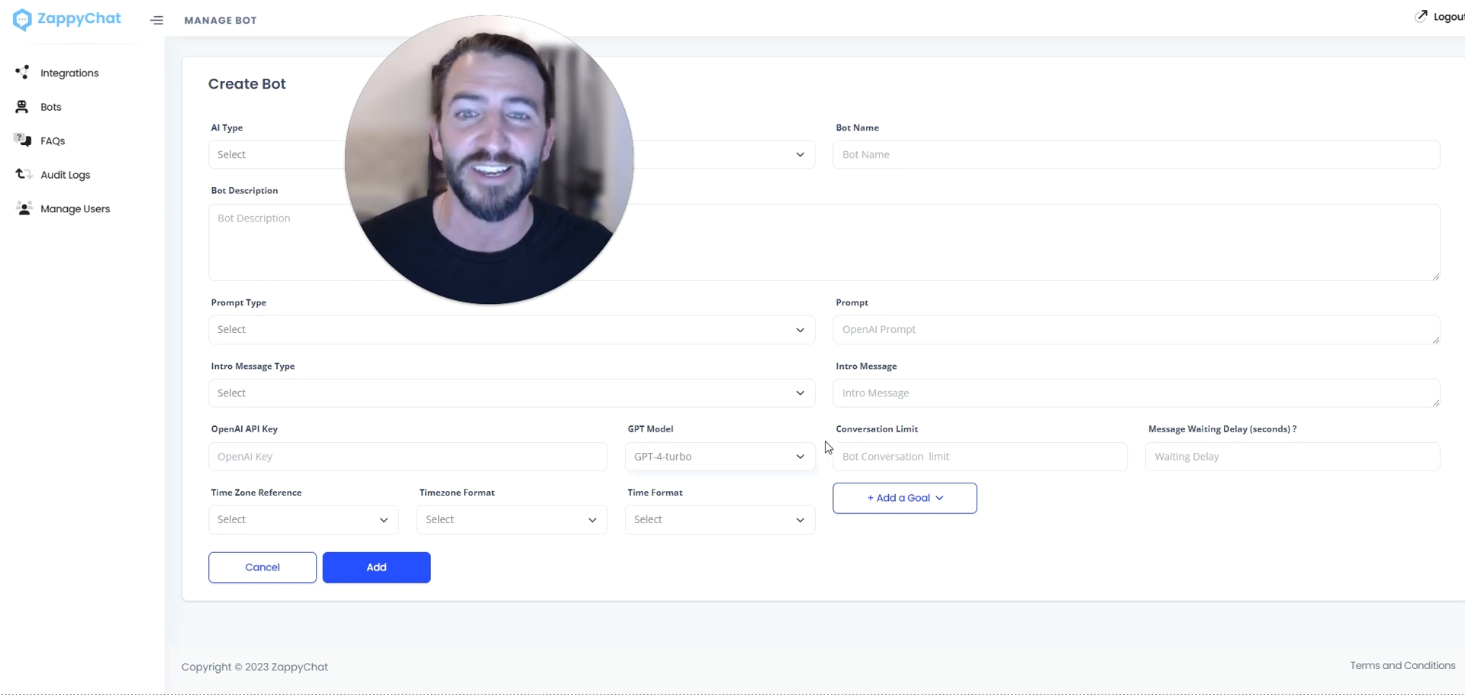